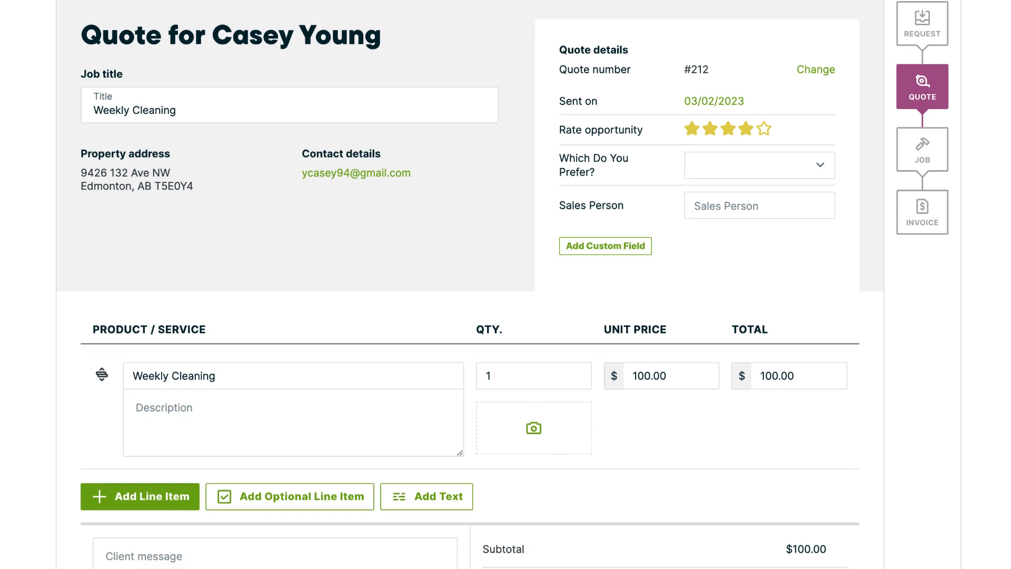
Step: Confirm online payments are enabled on the quote, then open estimate #212 from the email
scroll("down", 3)
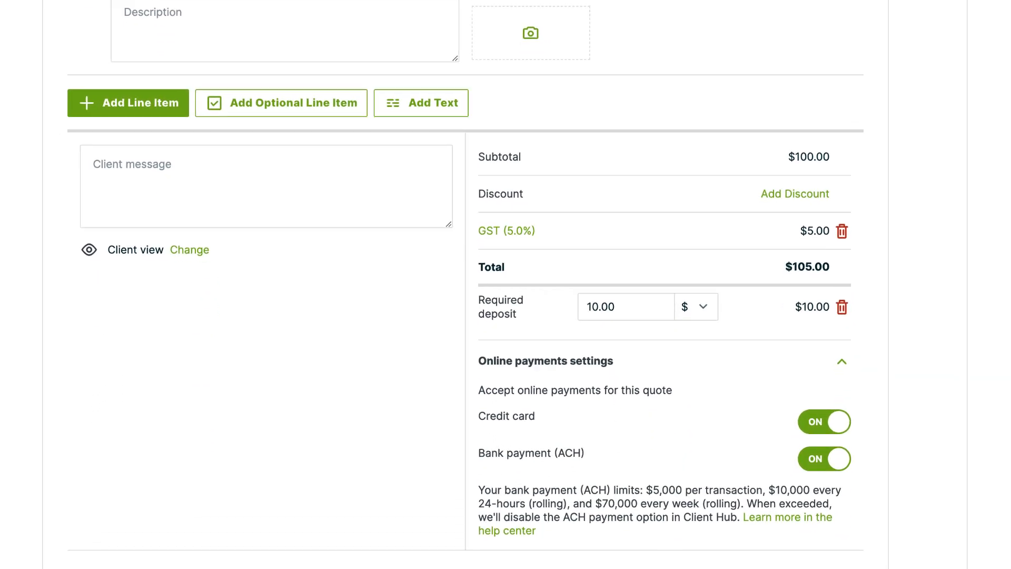
scroll("down", 3)
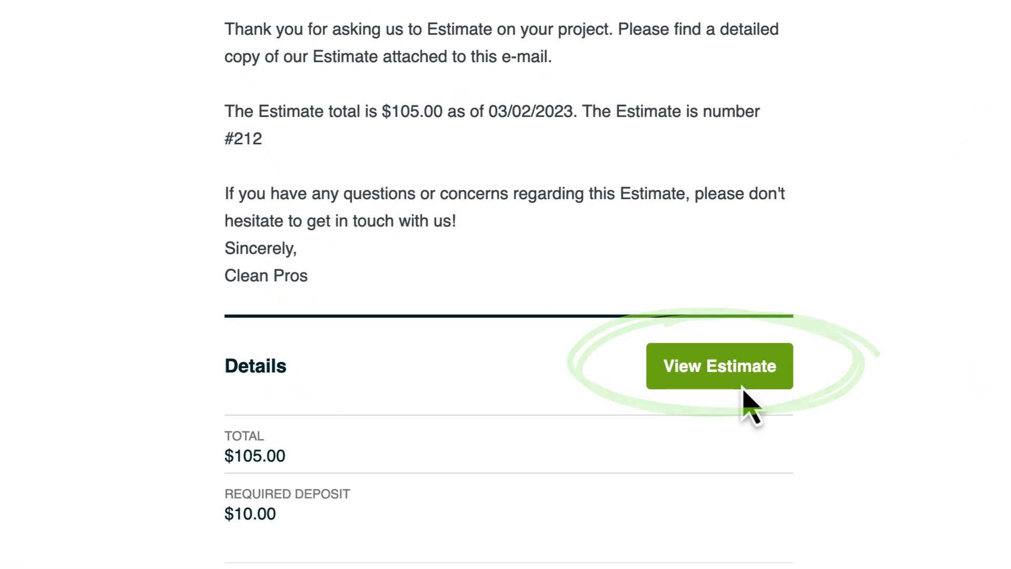
left_click(719, 365)
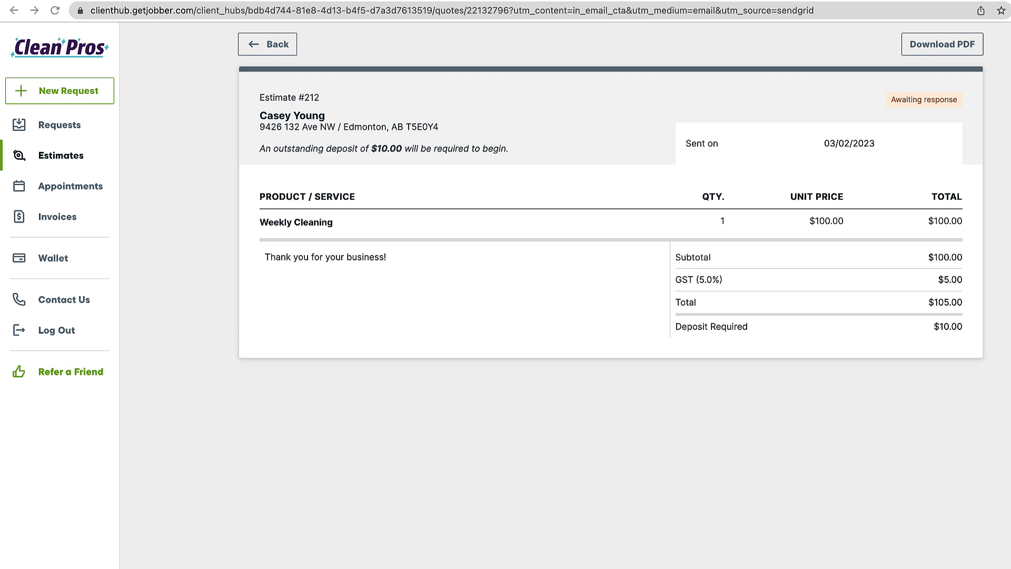
Step: Approve estimate #212 and pay its $10.00 deposit
scroll("down", 3)
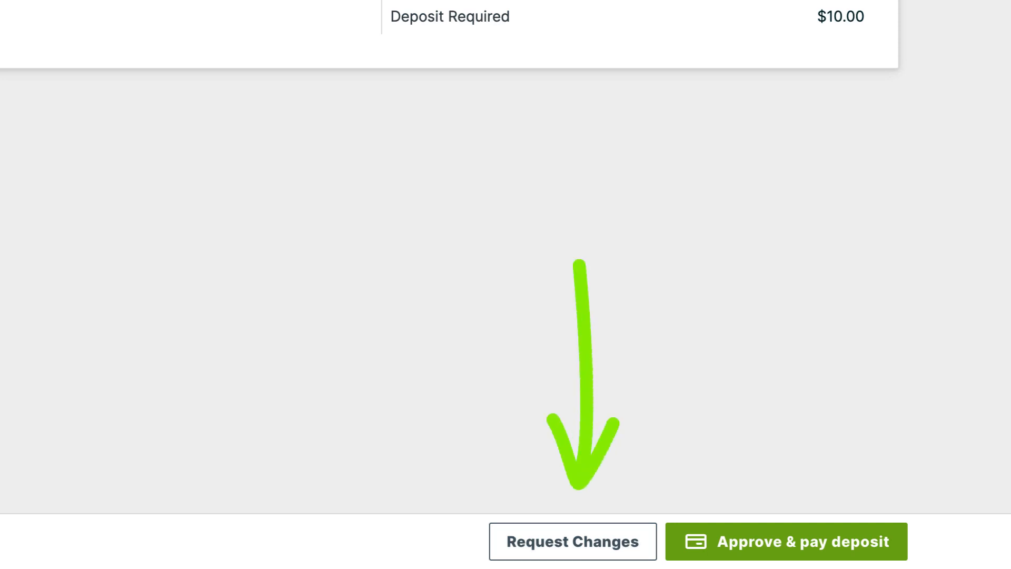
left_click(571, 541)
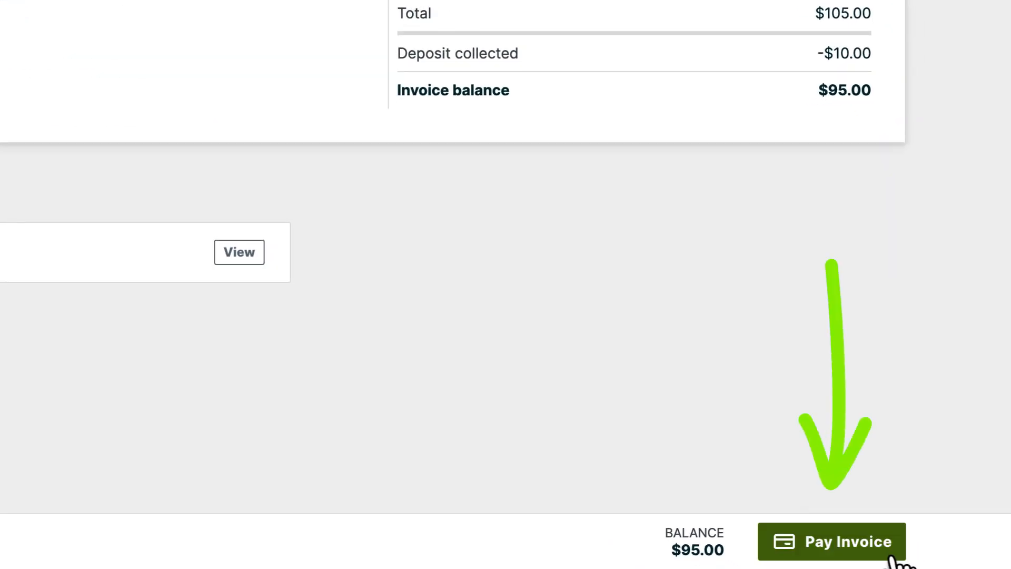
Step: Begin paying the $95.00 remaining invoice balance
left_click(832, 540)
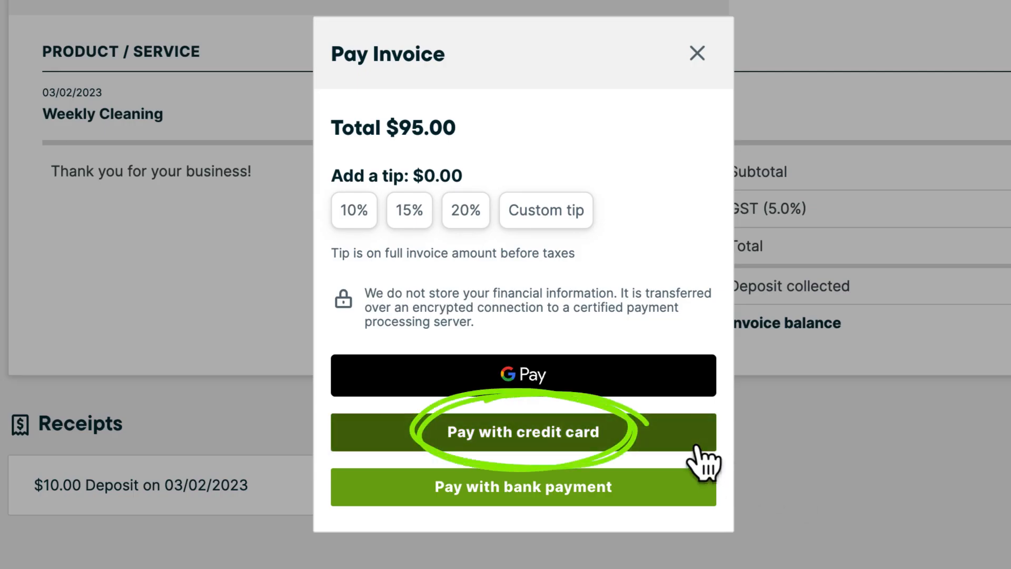
Step: Pay the $95.00 balance by credit card without adding a tip
left_click(523, 432)
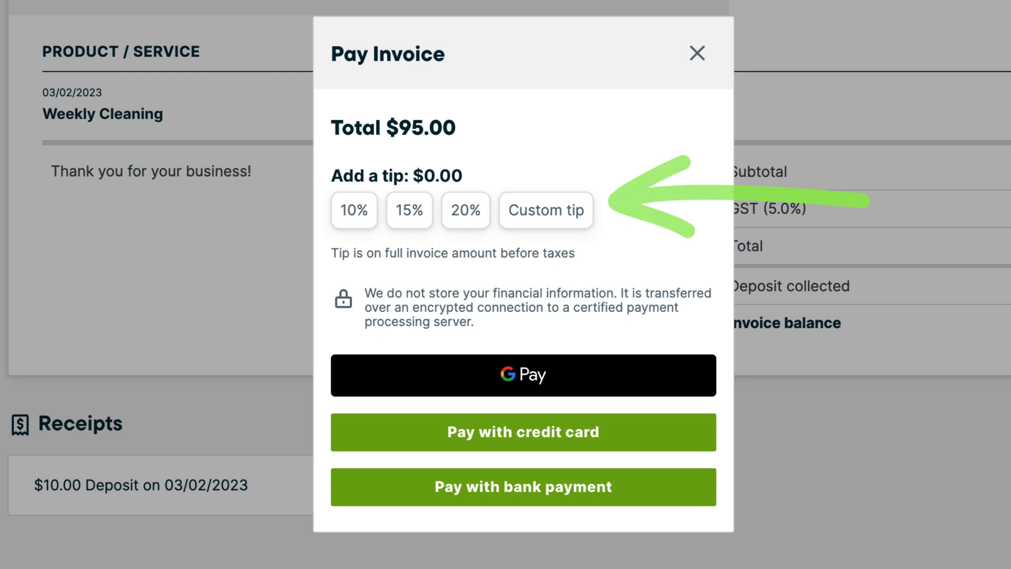
left_click(524, 433)
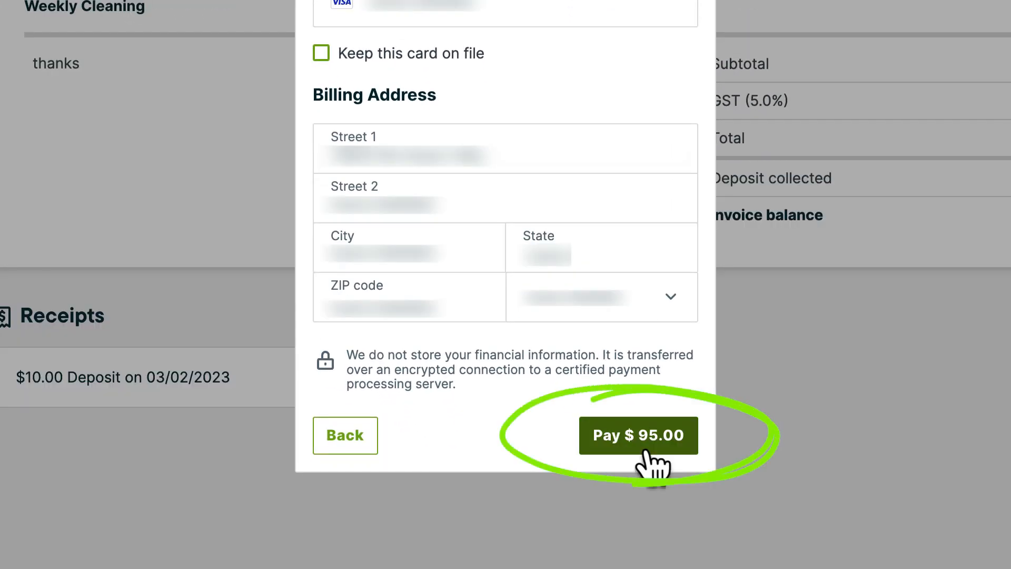
left_click(637, 435)
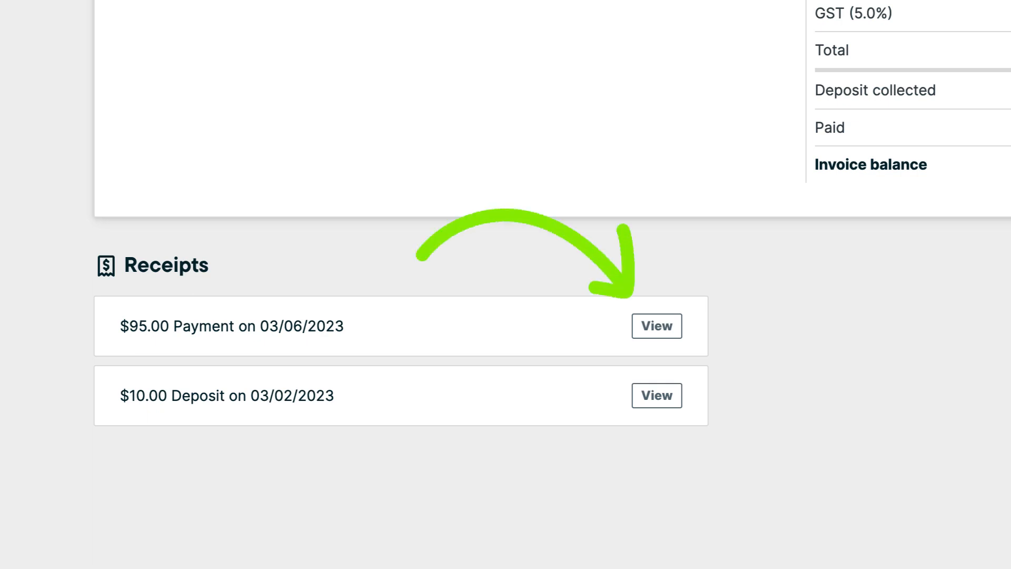
Step: View the $95.00 payment receipt and download it as a PDF
left_click(657, 326)
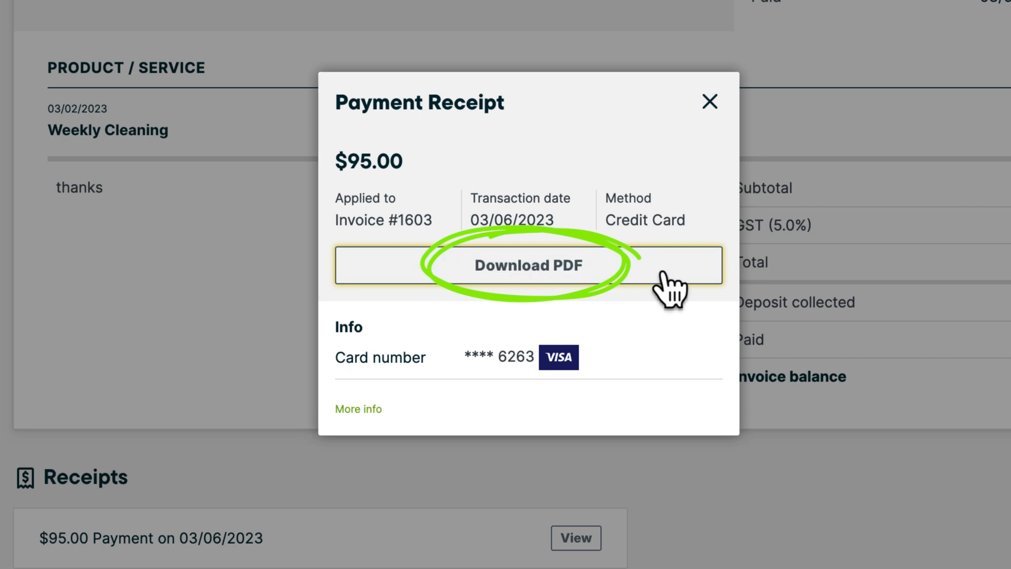
left_click(527, 265)
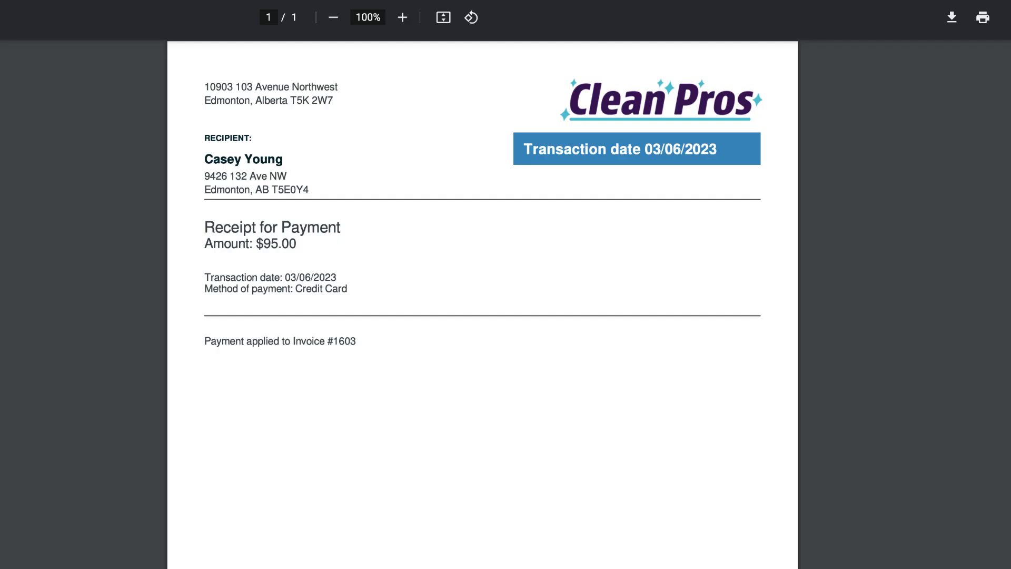